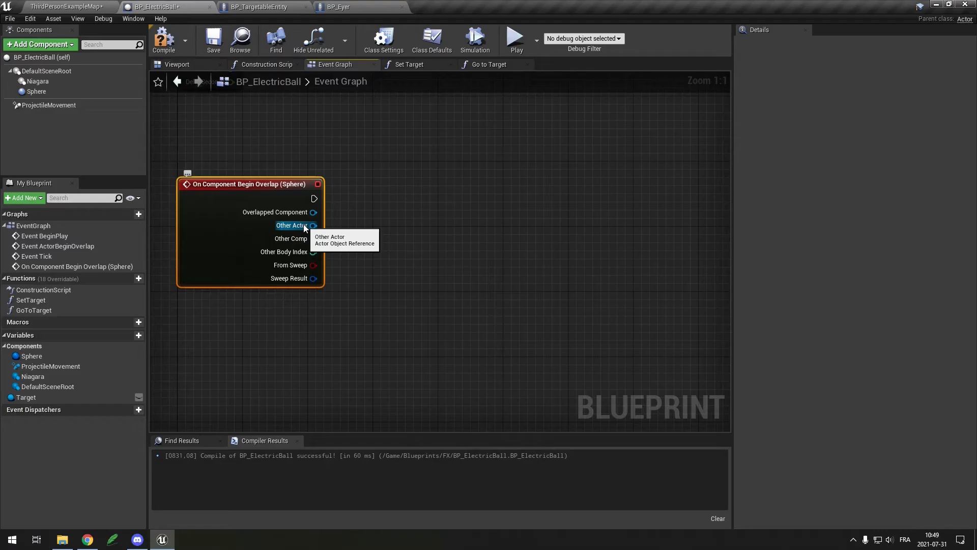
# Step: Wire the Sphere overlap event to Apply Damage using the Damage variable when Other Actor is Target
pyautogui.moveTo(314, 199); pyautogui.dragTo(529, 199)
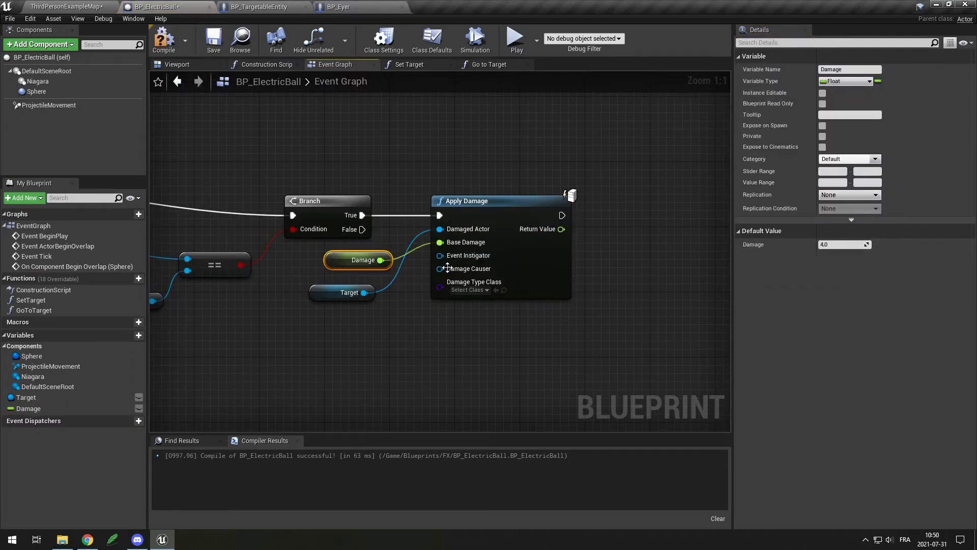
pyautogui.click(516, 37)
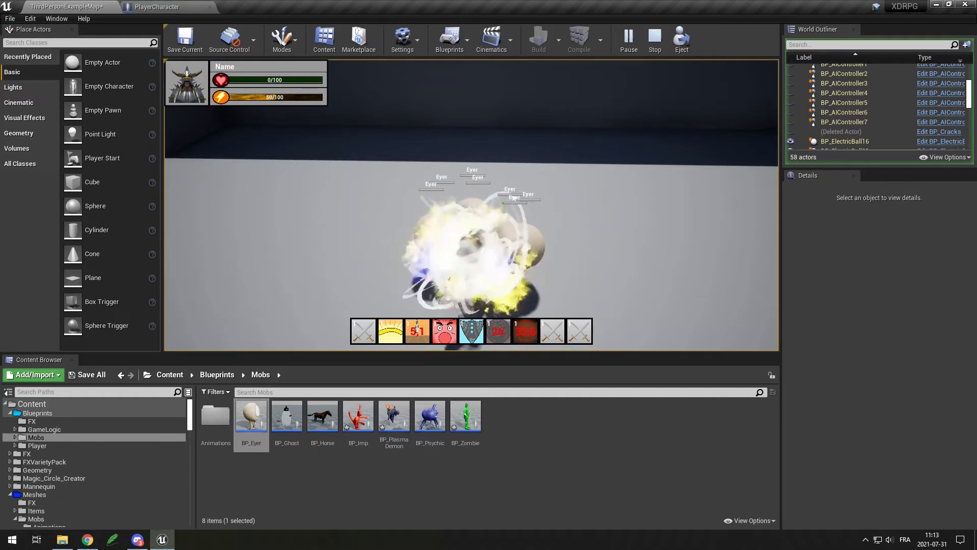
# Step: Inspect BP_Eyer collision presets, then choose a Damage Prevention Channel in PlayerCharacter's DamageAOE radial damage call
pyautogui.doubleClick(250, 416)
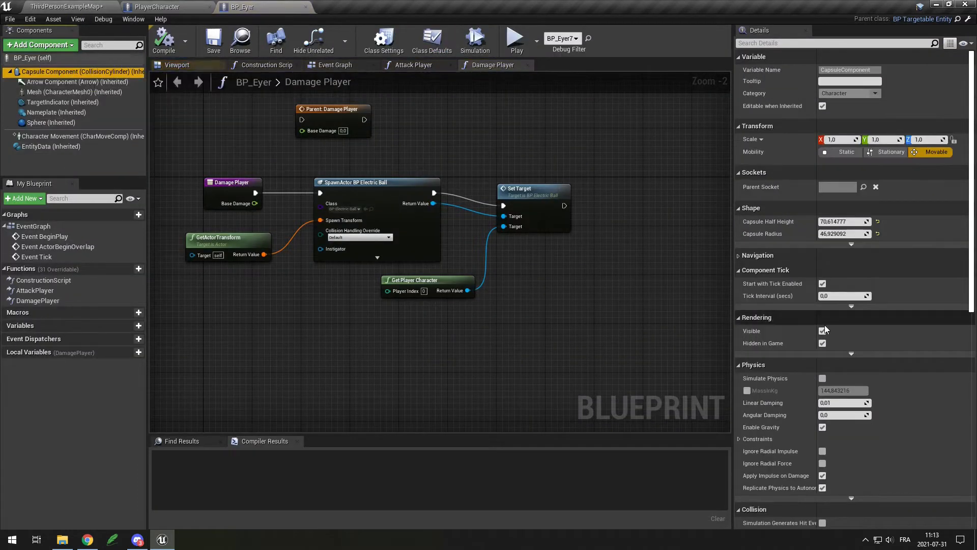
pyautogui.scroll(-3)
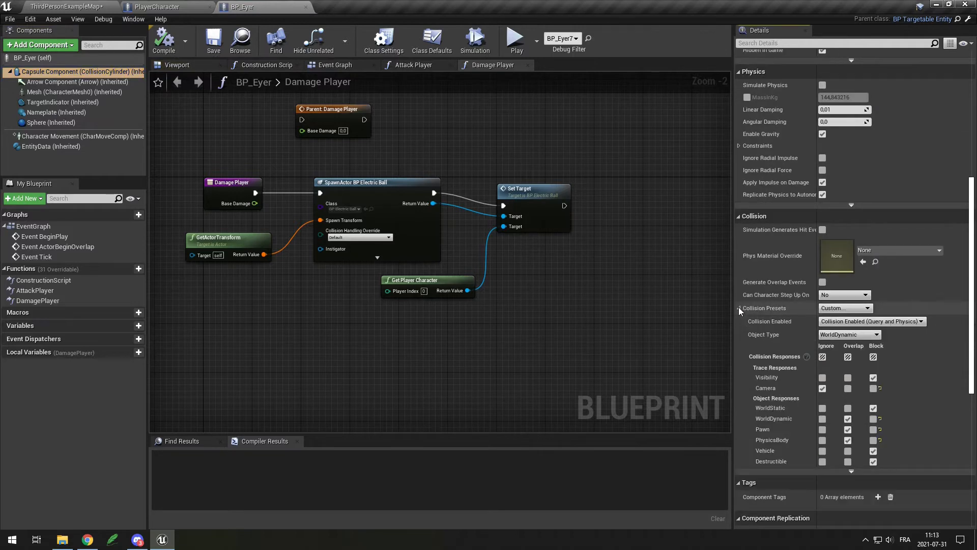
pyautogui.click(150, 6)
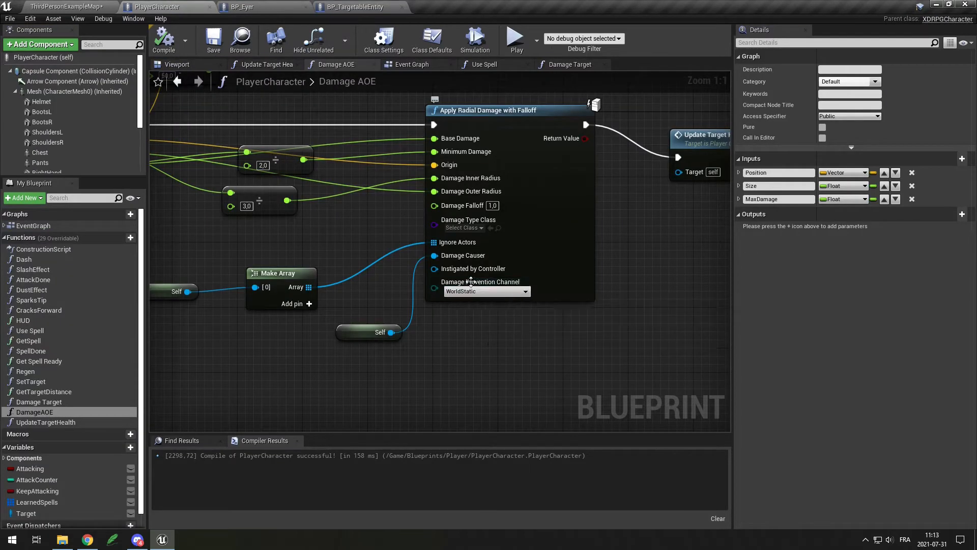
pyautogui.moveTo(494, 297)
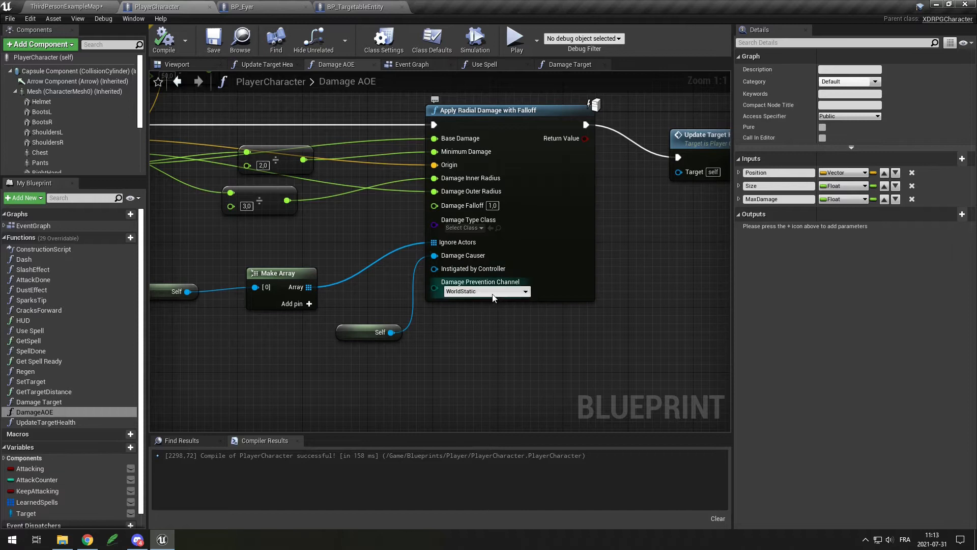
pyautogui.click(525, 291)
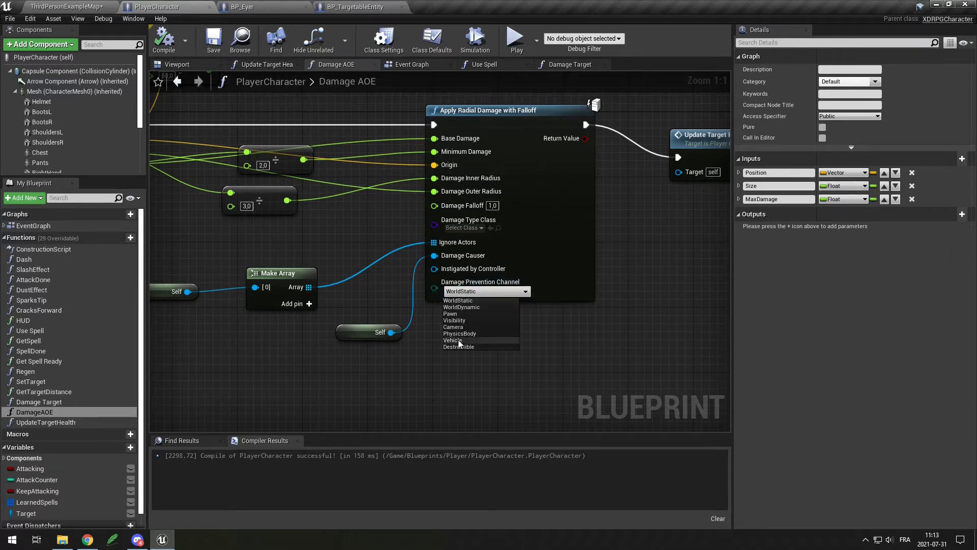
pyautogui.moveTo(456, 350)
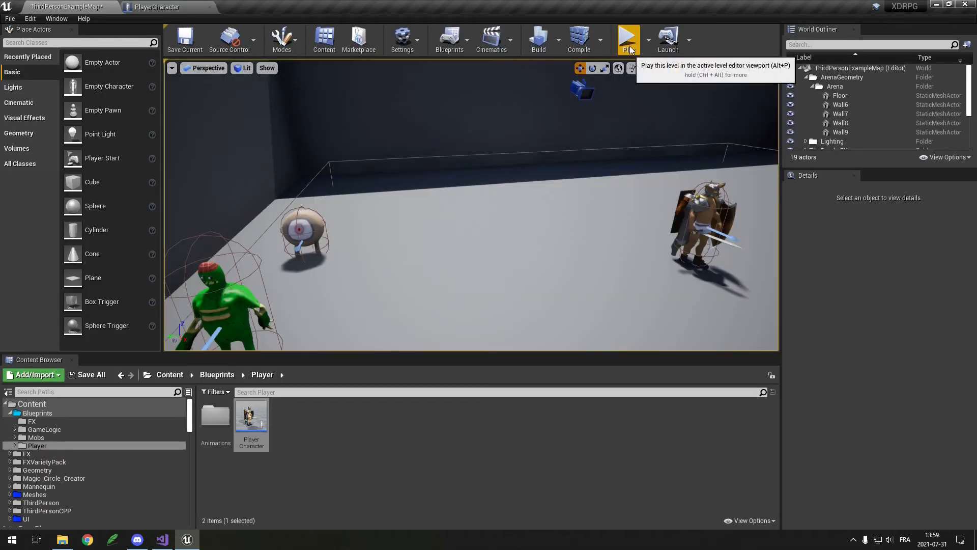
# Step: Play the level and attack the zombie down to 48 of 50 health
pyautogui.click(629, 39)
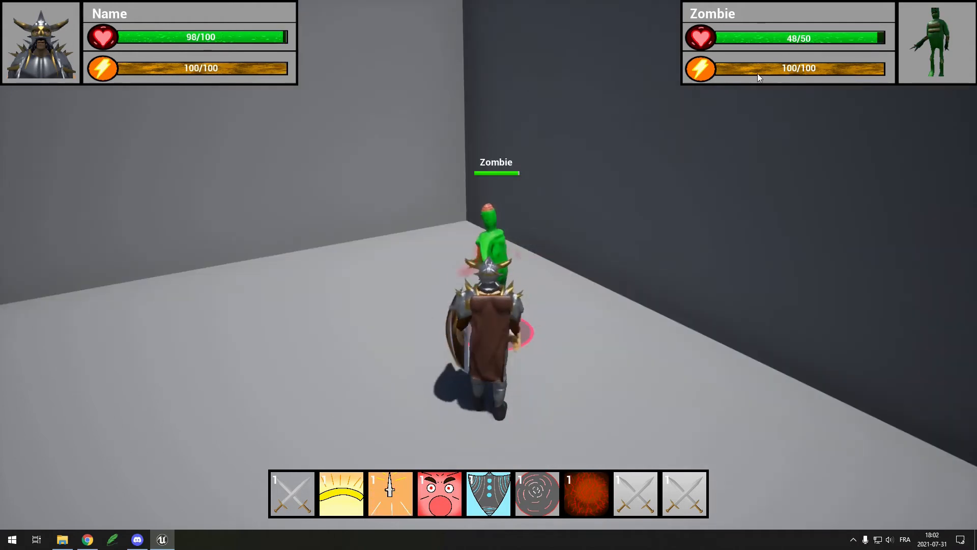
# Step: Build W_DamageLabel with one Text block set to Bold font, size 24
pyautogui.click(439, 492)
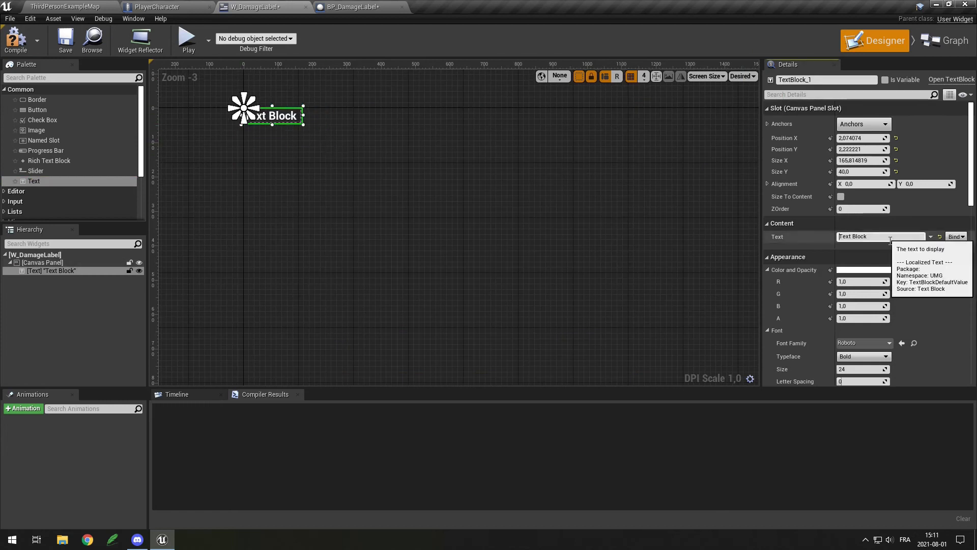
# Step: Add a Widget component using W_DamageLabel to BP_DamageLabel and play the level
pyautogui.click(354, 5)
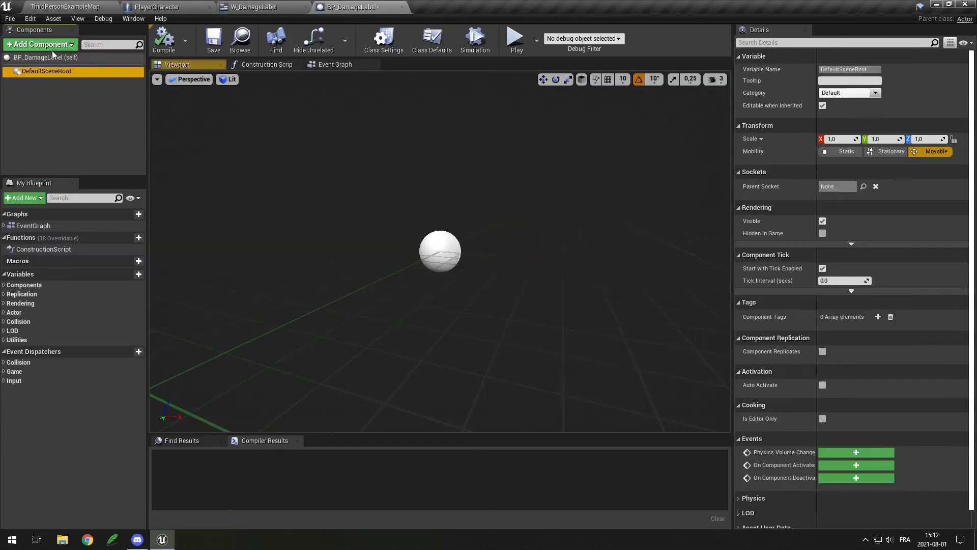
pyautogui.click(40, 44)
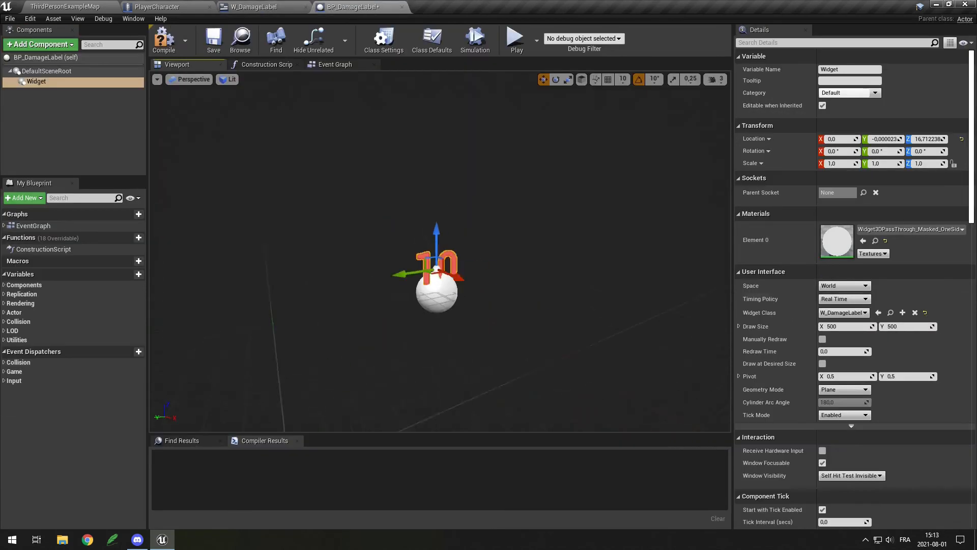
pyautogui.click(515, 36)
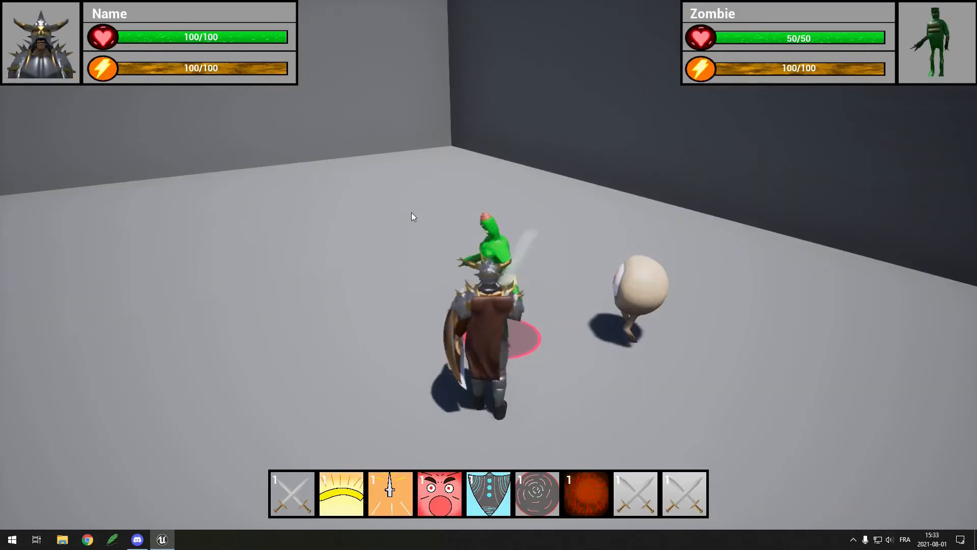